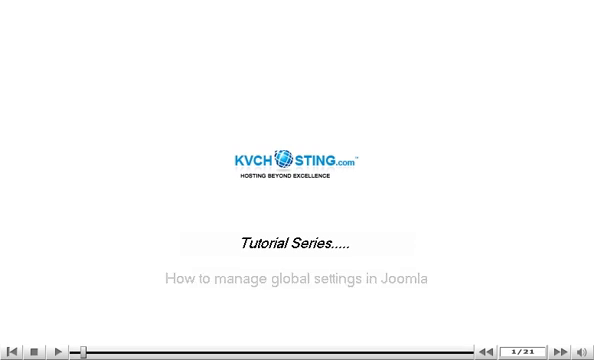
- Advance past the tutorial title screen to the My Joomla Site Control Panel
{"action": "left_click", "coordinate": [72, 345]}
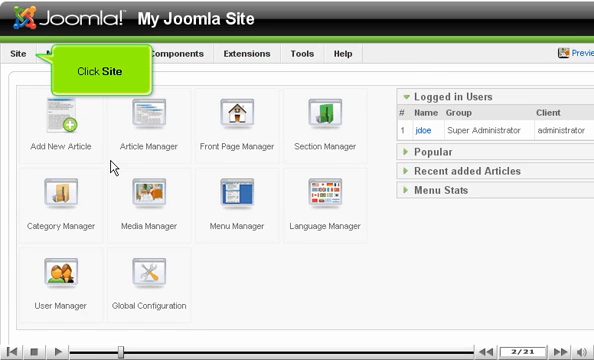
- Open the Site menu to reach Global Configuration
{"action": "left_click", "coordinate": [20, 56]}
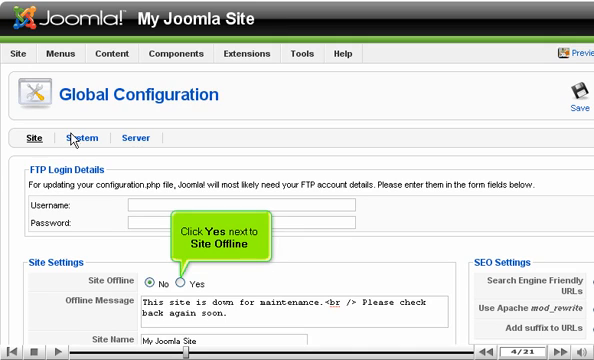
- Set Site Offline to Yes on the Site tab
{"action": "left_click", "coordinate": [182, 277]}
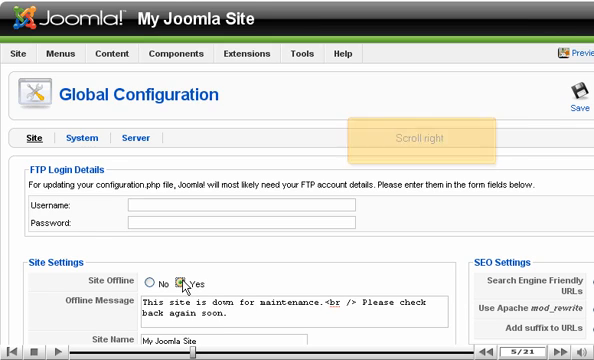
{"action": "scroll", "scroll_direction": "right", "scroll_amount": 3}
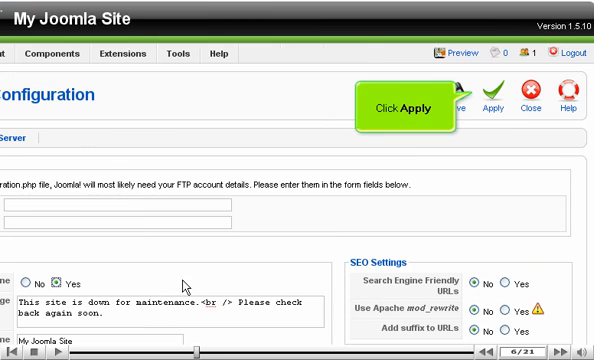
{"action": "mouse_move", "coordinate": [414, 148]}
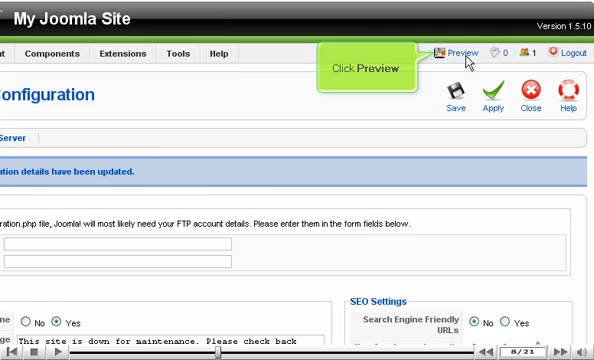
{"action": "left_click", "coordinate": [457, 53]}
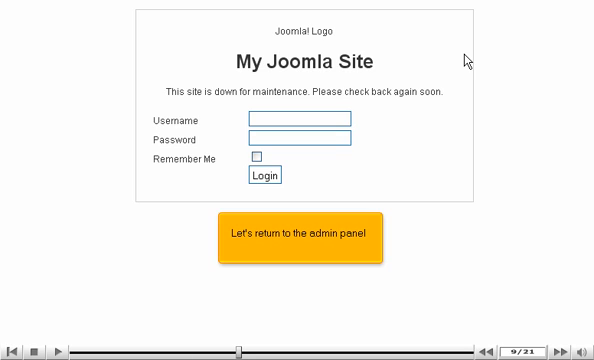
{"action": "left_click", "coordinate": [297, 237]}
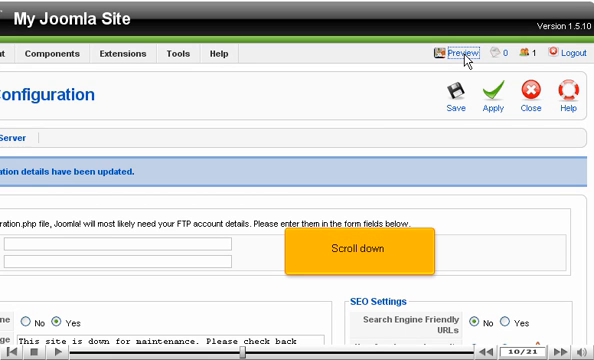
{"action": "scroll", "scroll_direction": "down", "scroll_amount": 3}
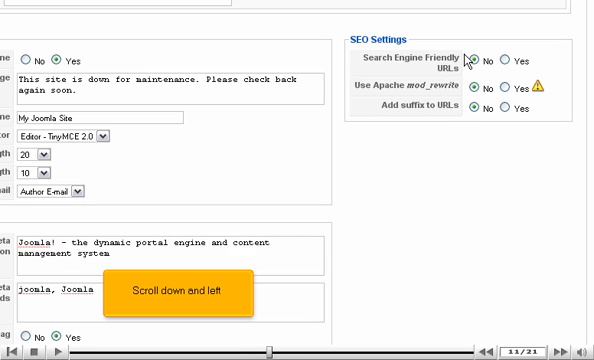
{"action": "scroll", "scroll_direction": "down", "scroll_amount": 3}
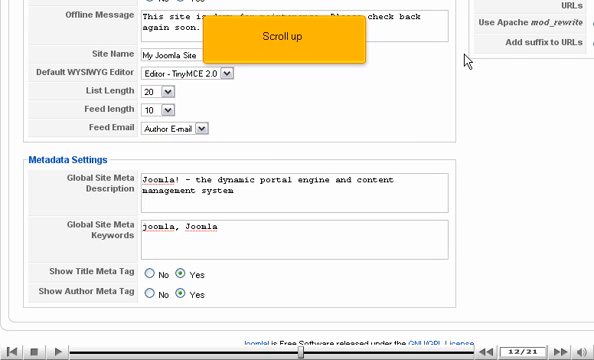
{"action": "scroll", "scroll_direction": "up", "scroll_amount": 3}
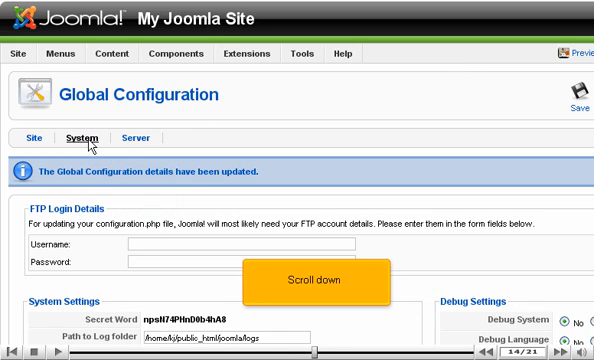
- Scroll through the System tab's system, user, debug, cache and media settings
{"action": "scroll", "scroll_direction": "down", "scroll_amount": 3}
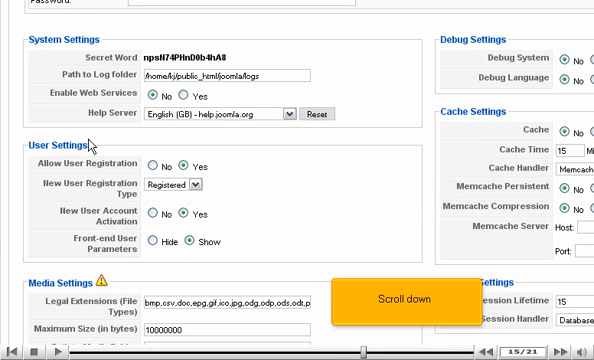
{"action": "scroll", "scroll_direction": "down", "scroll_amount": 3}
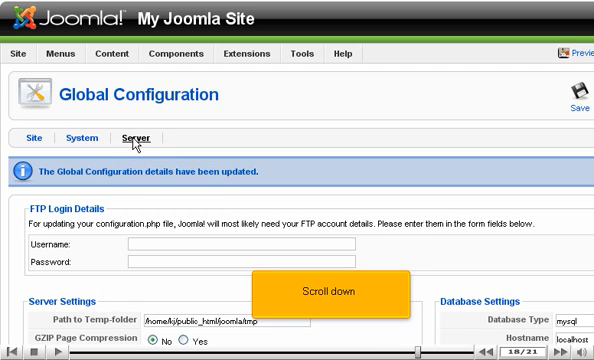
- Scroll through the Server tab's database, locale, FTP and mail settings
{"action": "scroll", "scroll_direction": "down", "scroll_amount": 3}
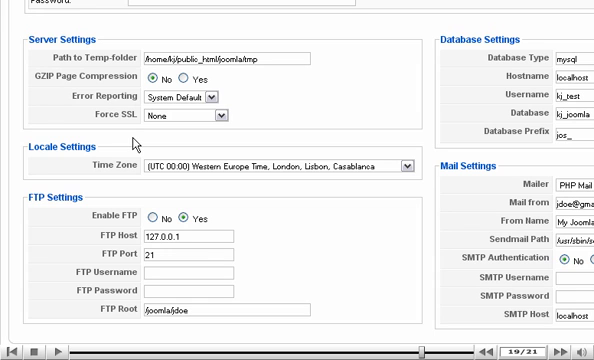